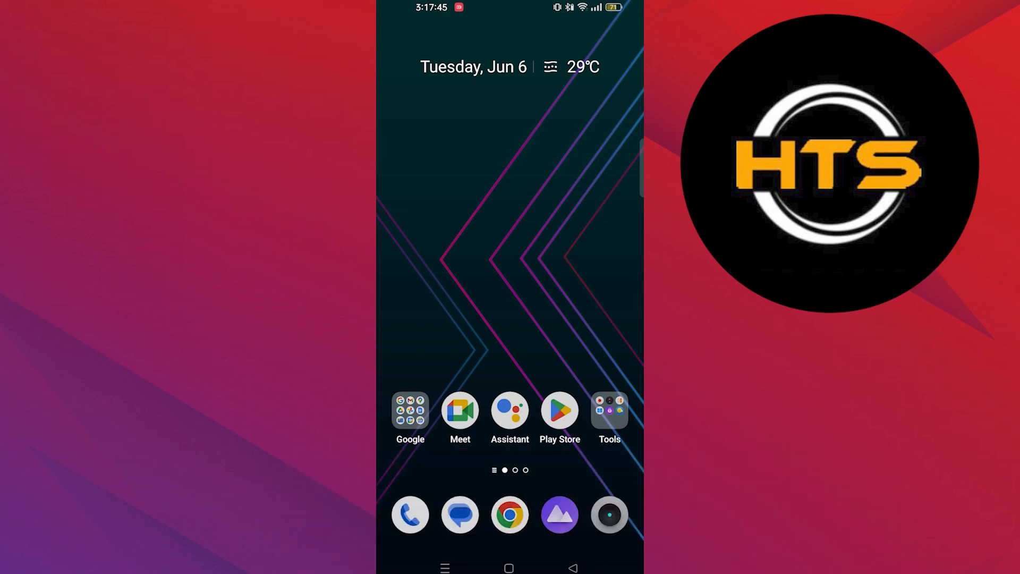
Step: Launch the Google search app from the home screen's Google apps folder
click(410, 413)
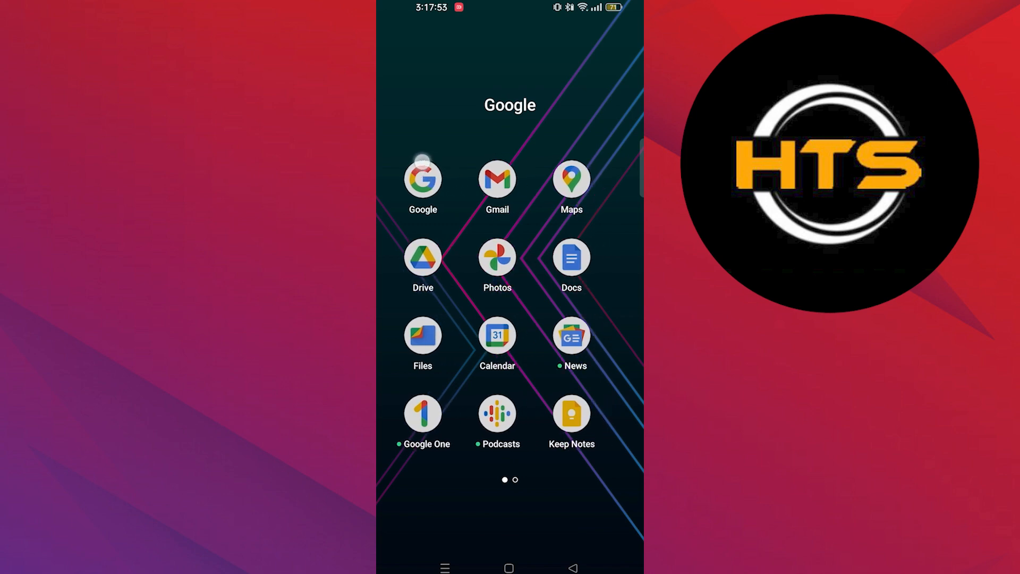
click(422, 179)
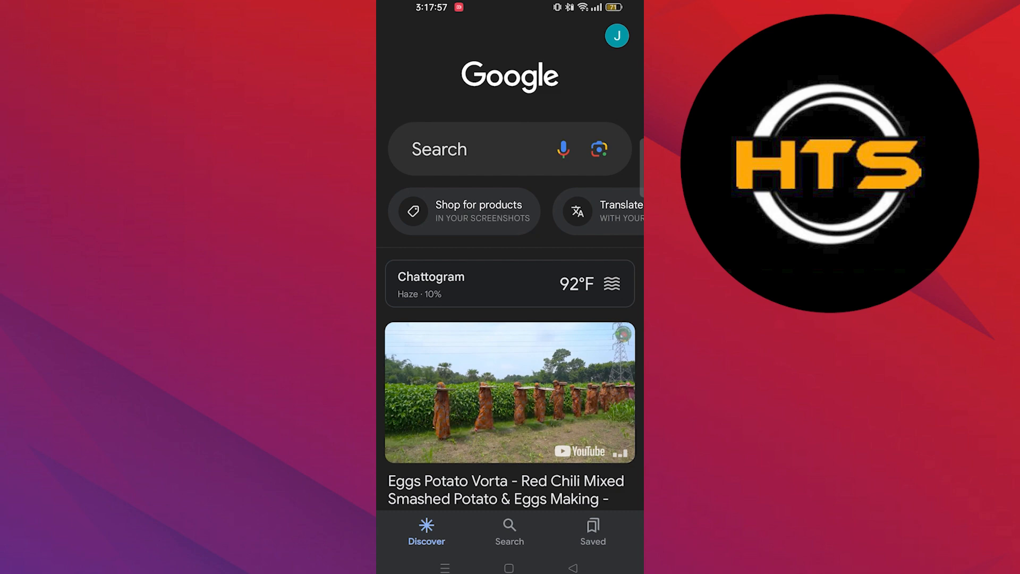
Step: Open Google Account management from the avatar menu and scroll to More options
click(619, 36)
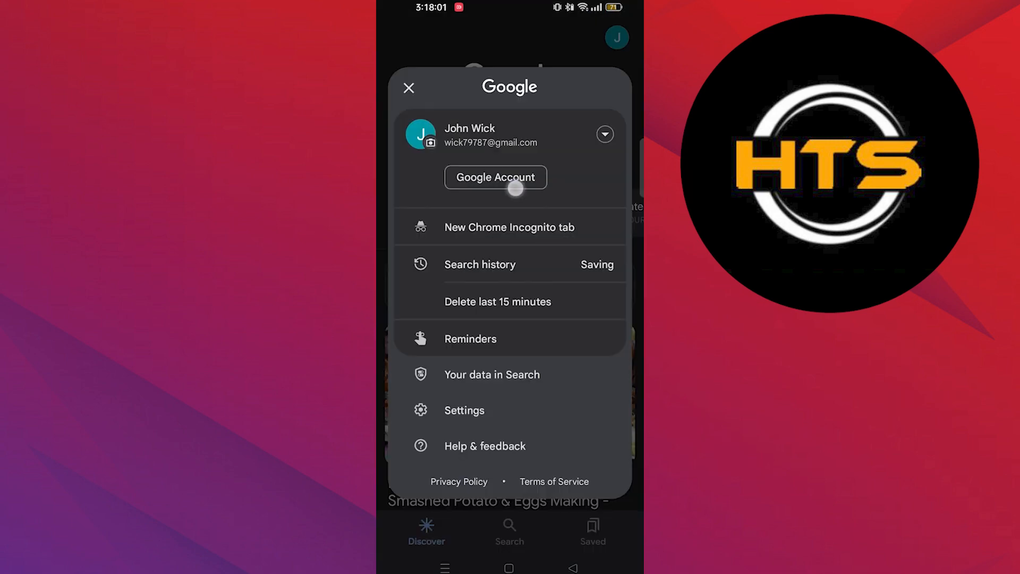
click(496, 177)
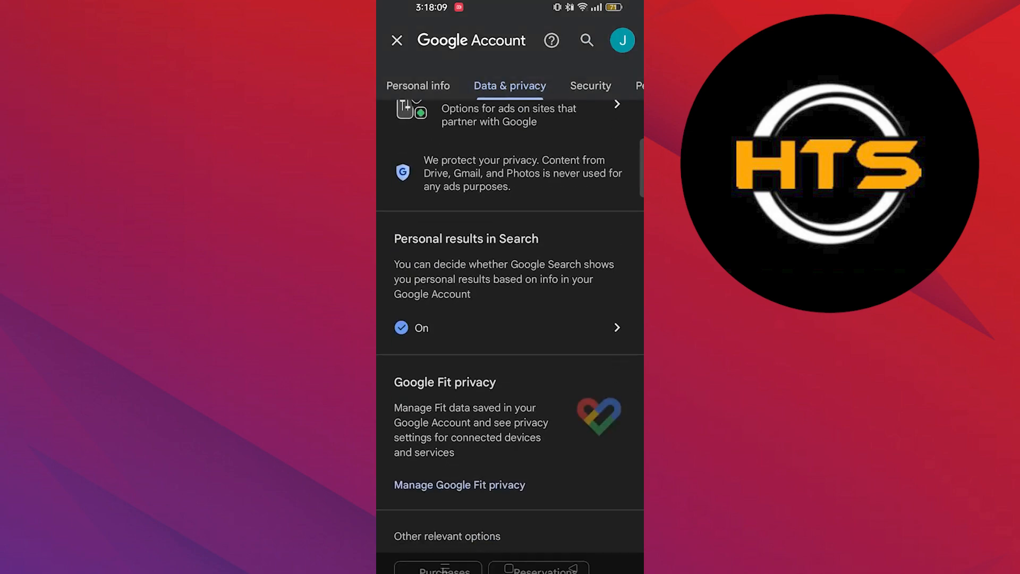
scroll(down, 3)
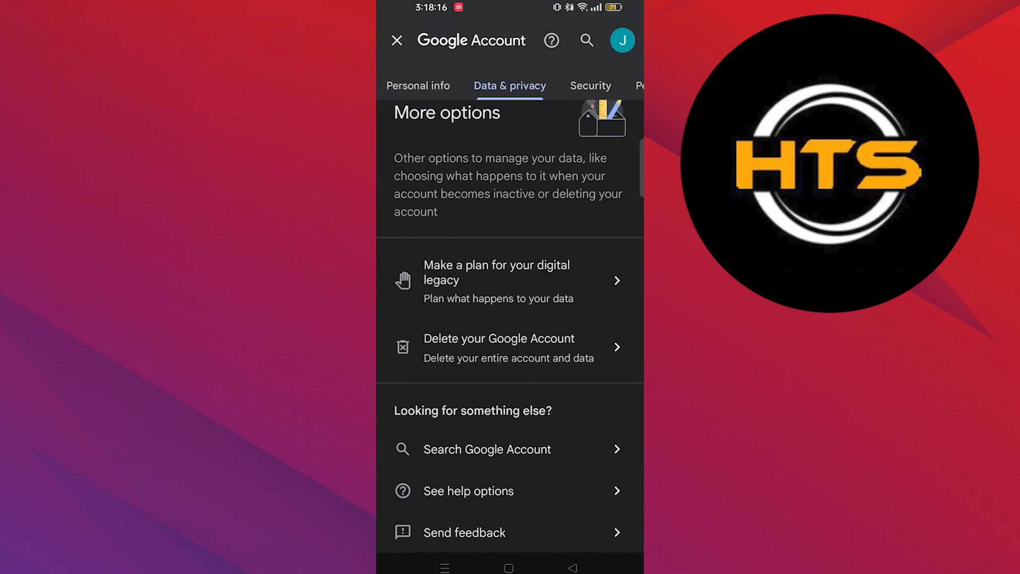
Step: Open 'Delete your Google Account', scroll past the warnings, and confirm Delete Account
click(500, 347)
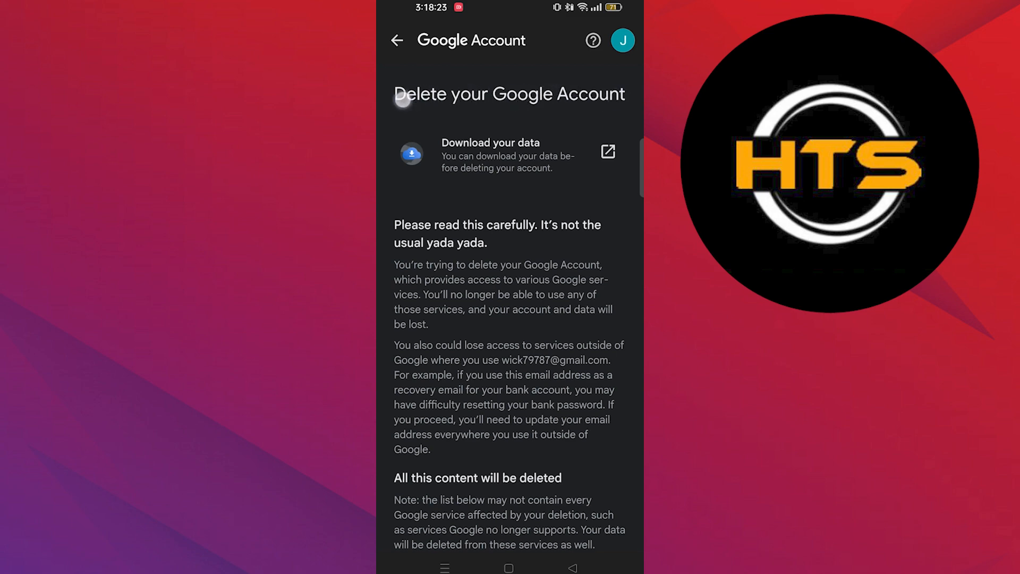
scroll(down, 3)
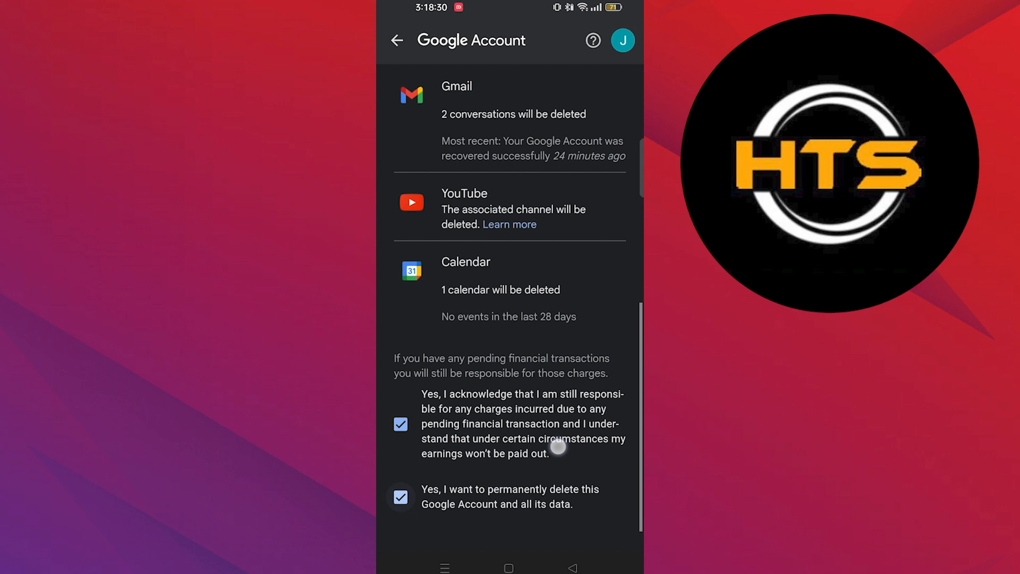
scroll(down, 3)
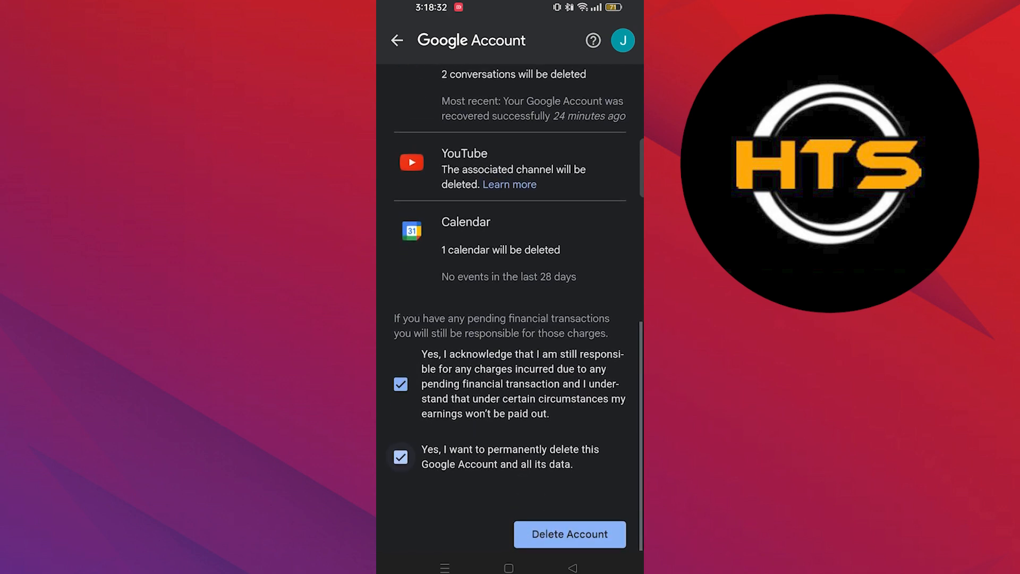
click(569, 534)
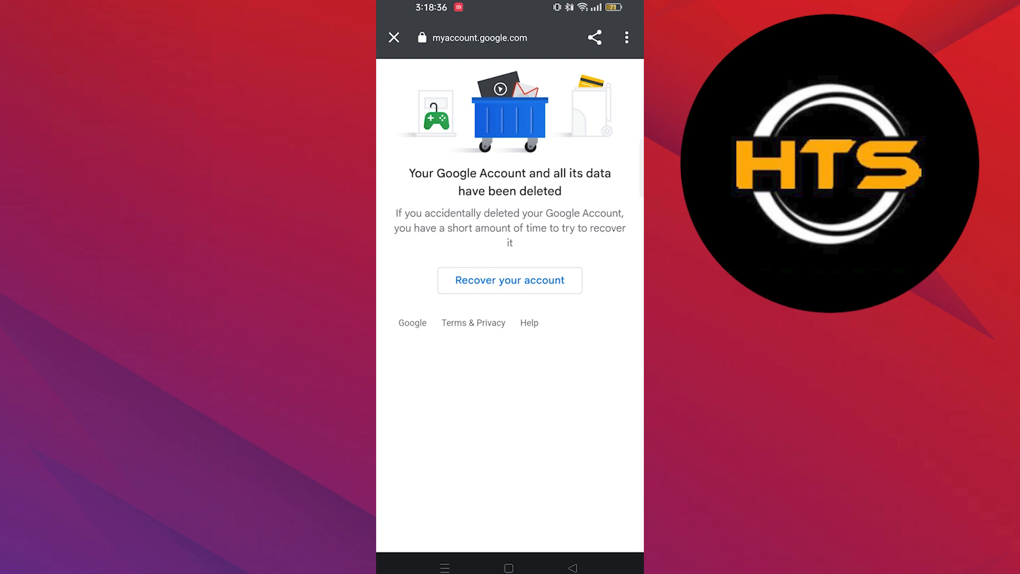